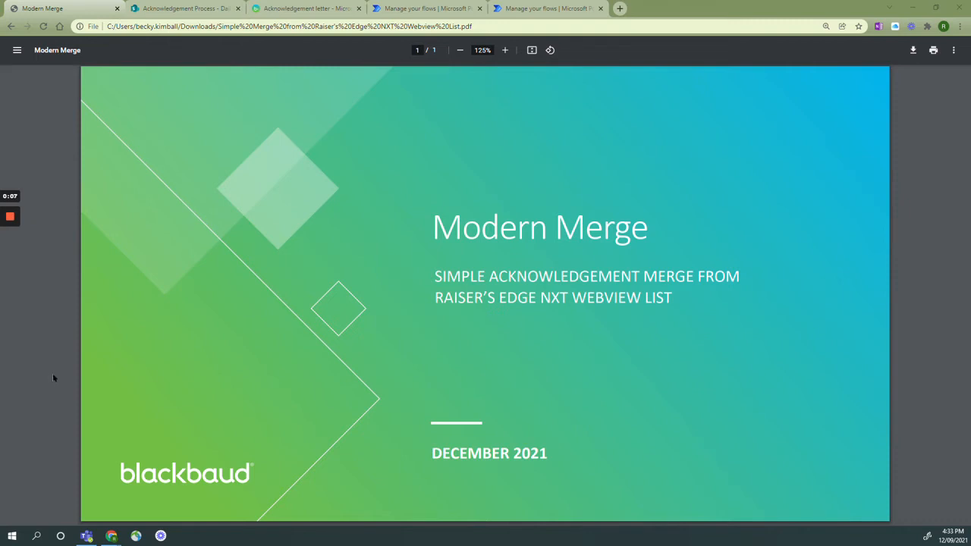
{"action": "mouse_move", "coordinate": [66, 376]}
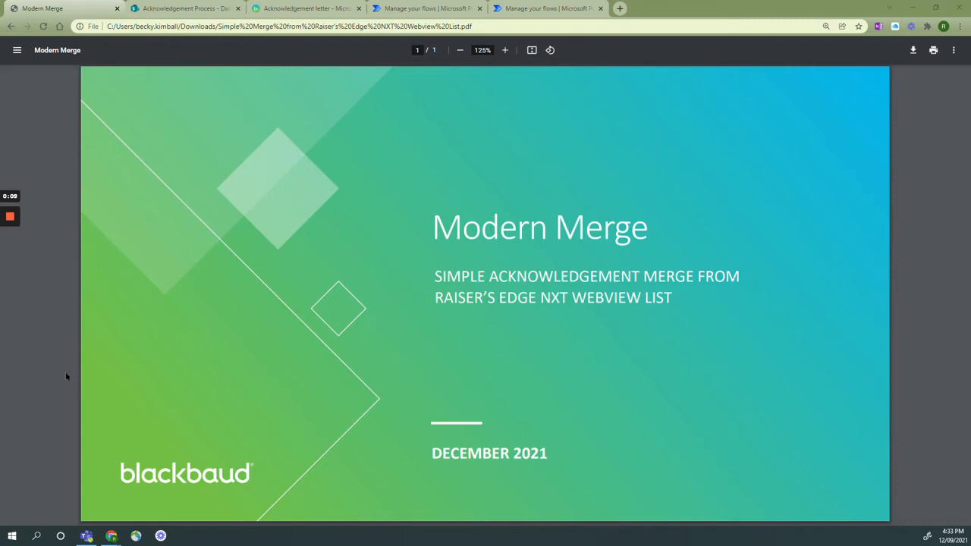
{"action": "mouse_move", "coordinate": [155, 103]}
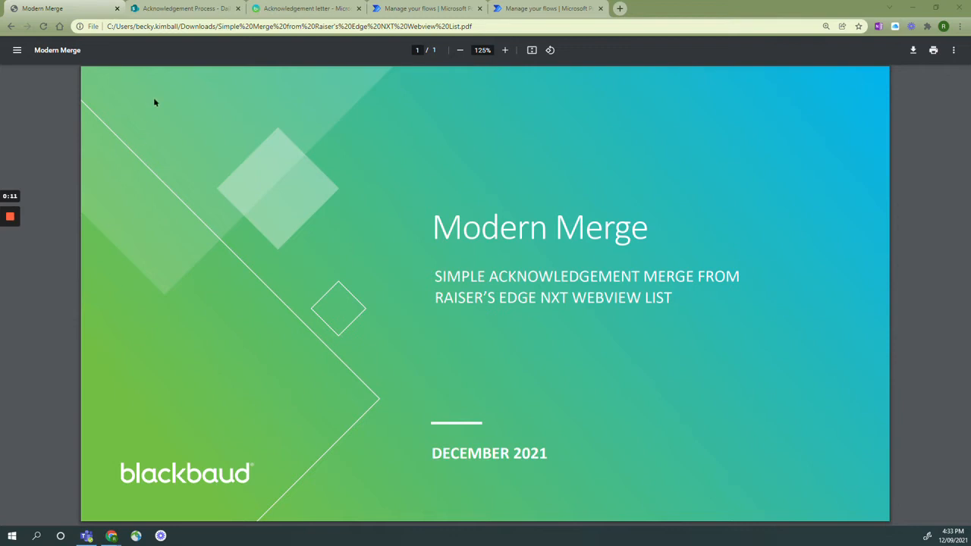
Download the simple-merge-webview-list-flow-package ZIP from the documentation's import step
{"action": "left_click", "coordinate": [303, 9]}
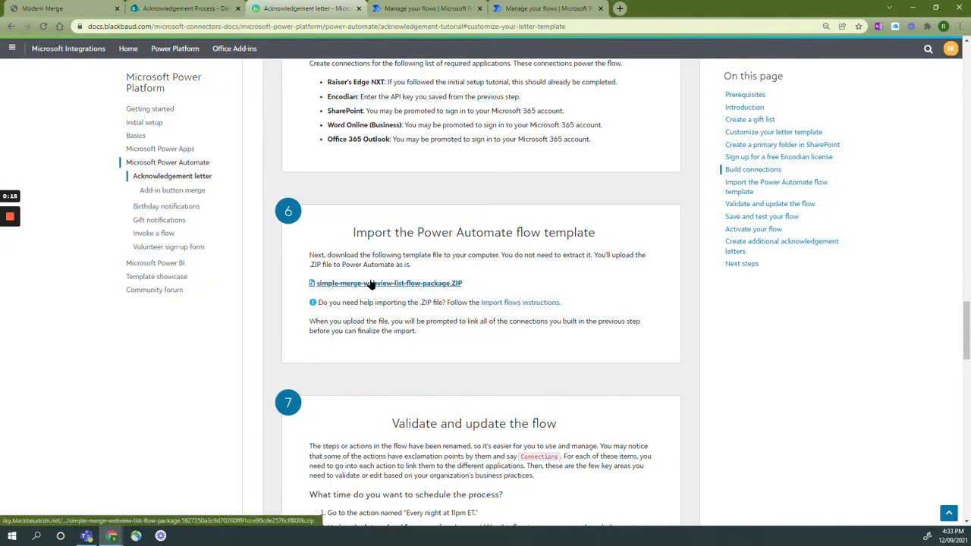
{"action": "left_click", "coordinate": [389, 284]}
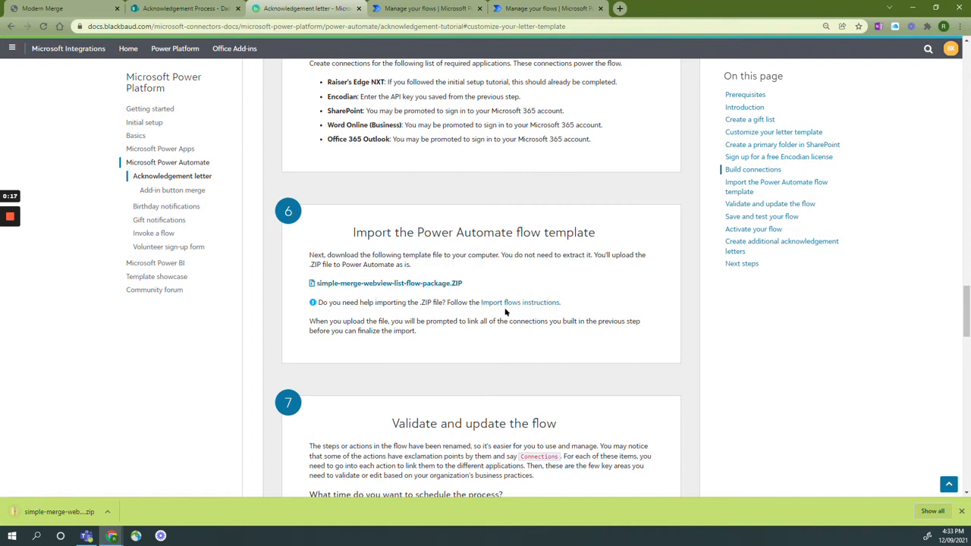
{"action": "mouse_move", "coordinate": [519, 302]}
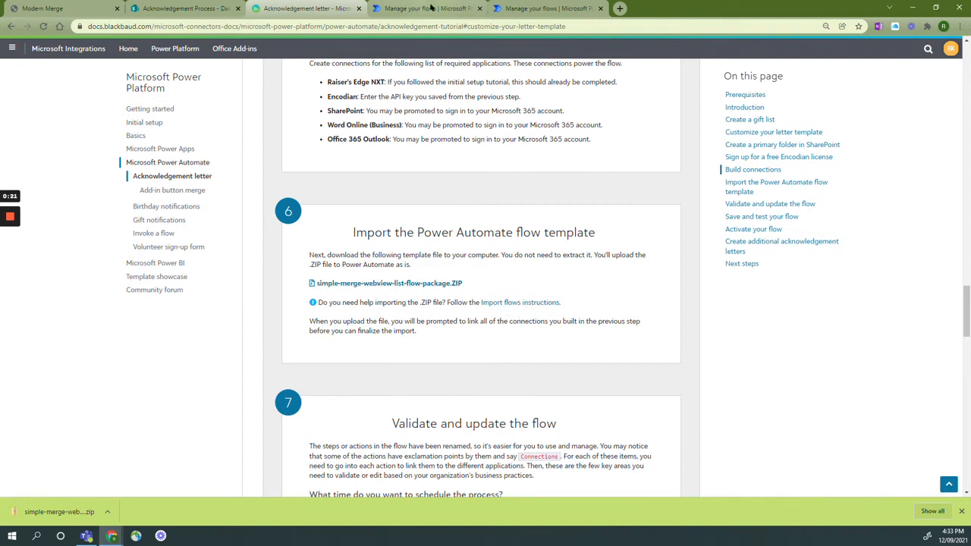
Upload the newest simple merge package ZIP from Downloads into Power Automate's Import
{"action": "left_click", "coordinate": [425, 9]}
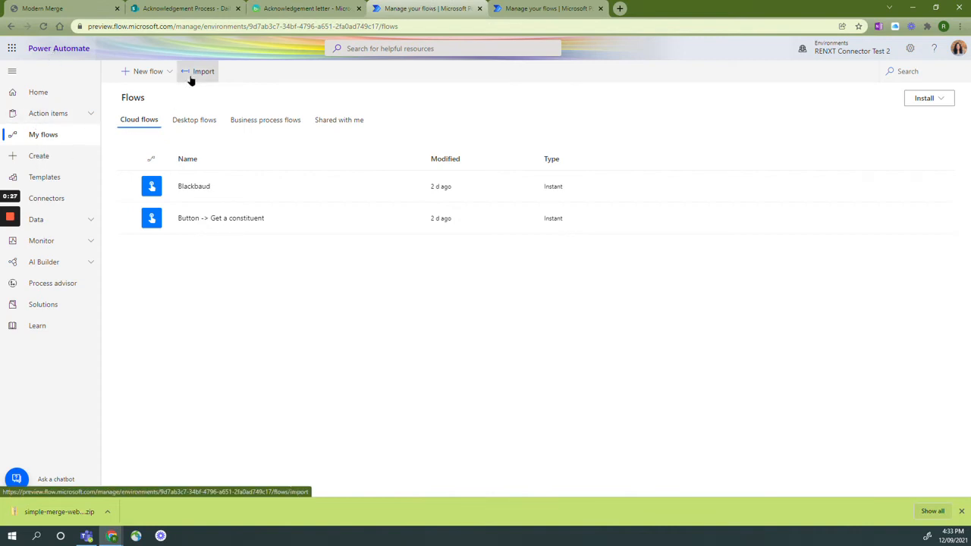
{"action": "left_click", "coordinate": [204, 71]}
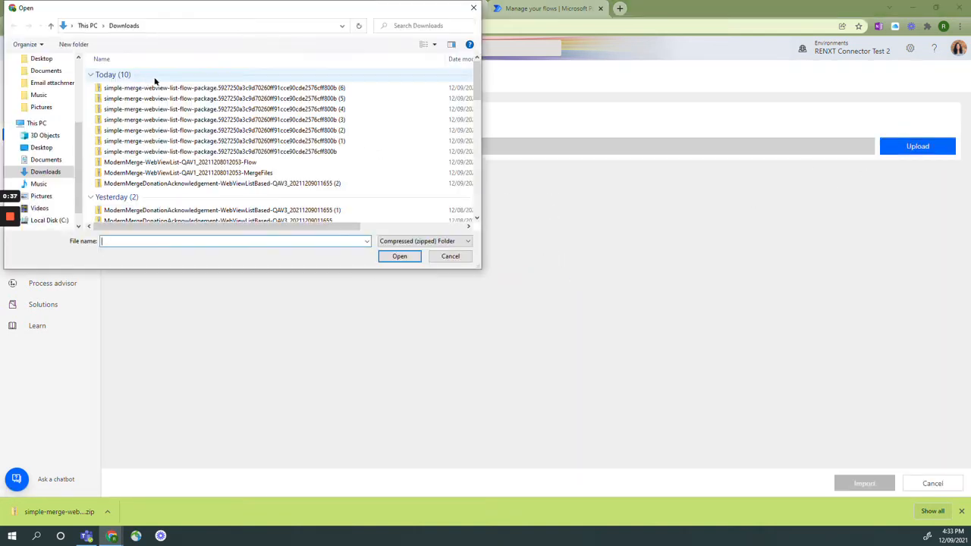
{"action": "left_click", "coordinate": [225, 87]}
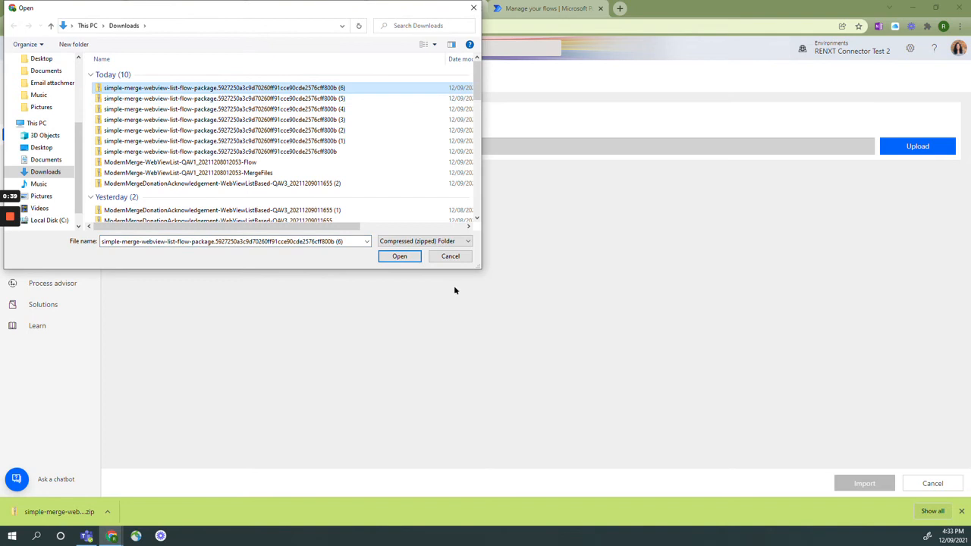
{"action": "left_click", "coordinate": [399, 255]}
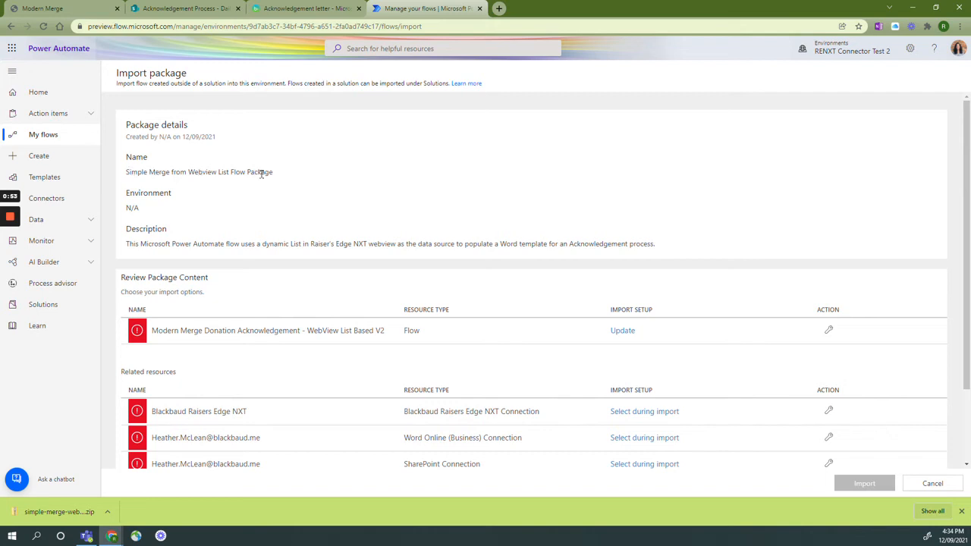
Set the Modern Merge Donation Acknowledgement flow's import setup to Create as new and save
{"action": "left_click", "coordinate": [828, 330]}
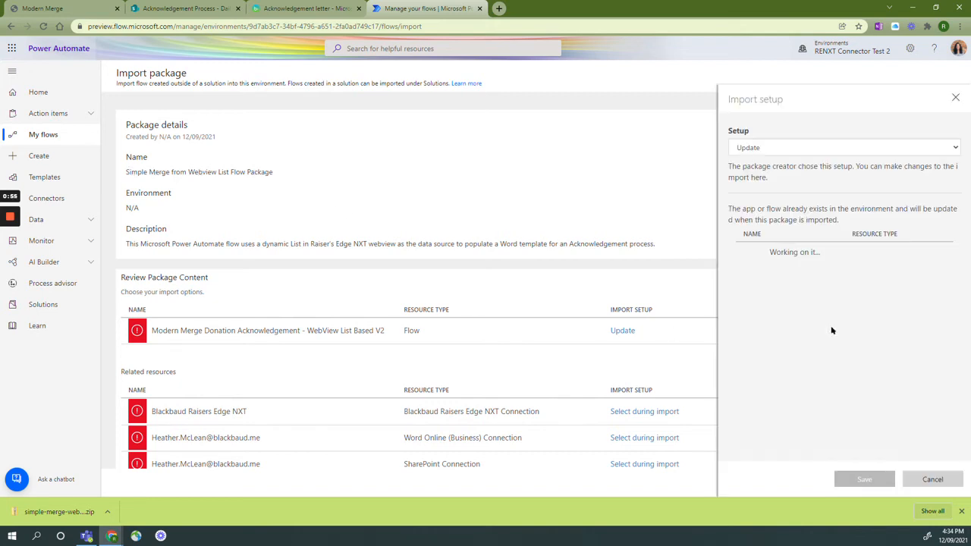
{"action": "left_click", "coordinate": [844, 147]}
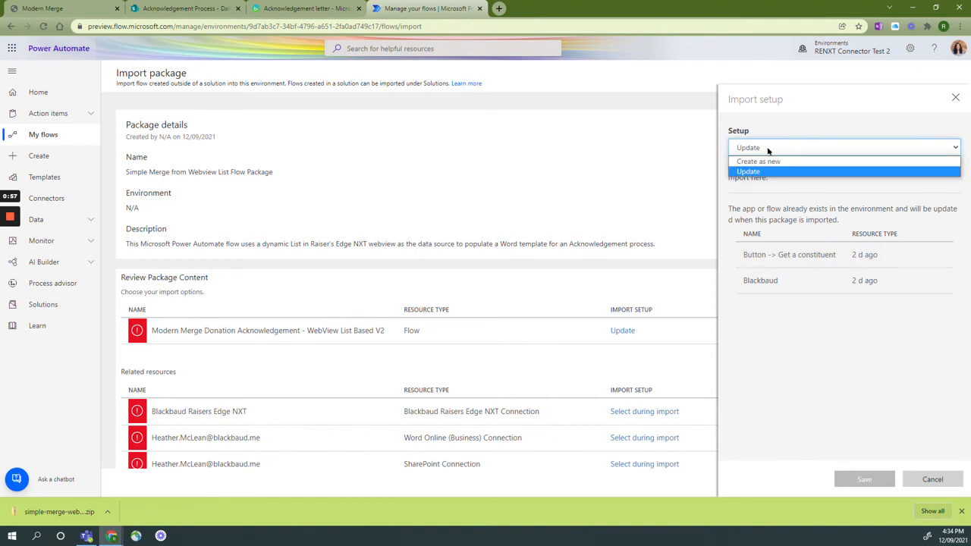
{"action": "left_click", "coordinate": [759, 161]}
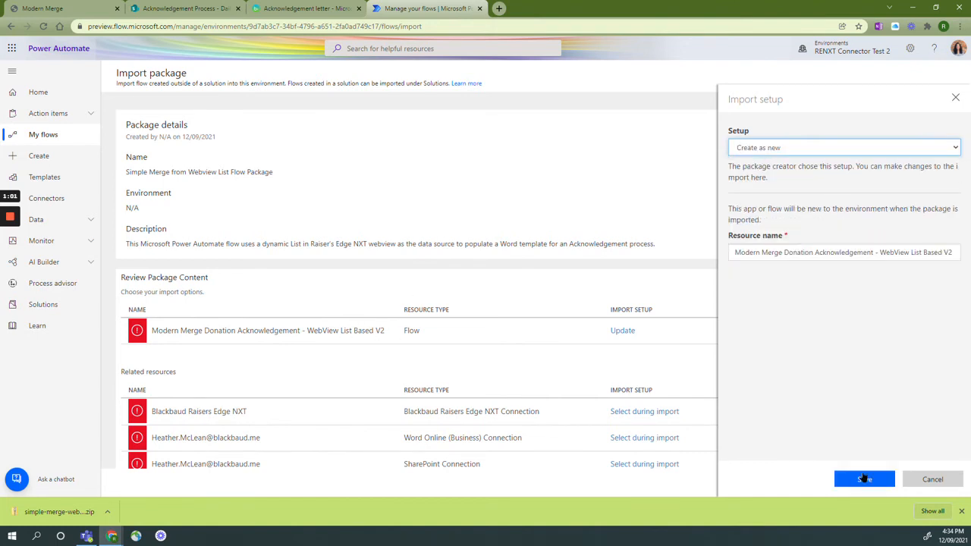
{"action": "left_click", "coordinate": [844, 148]}
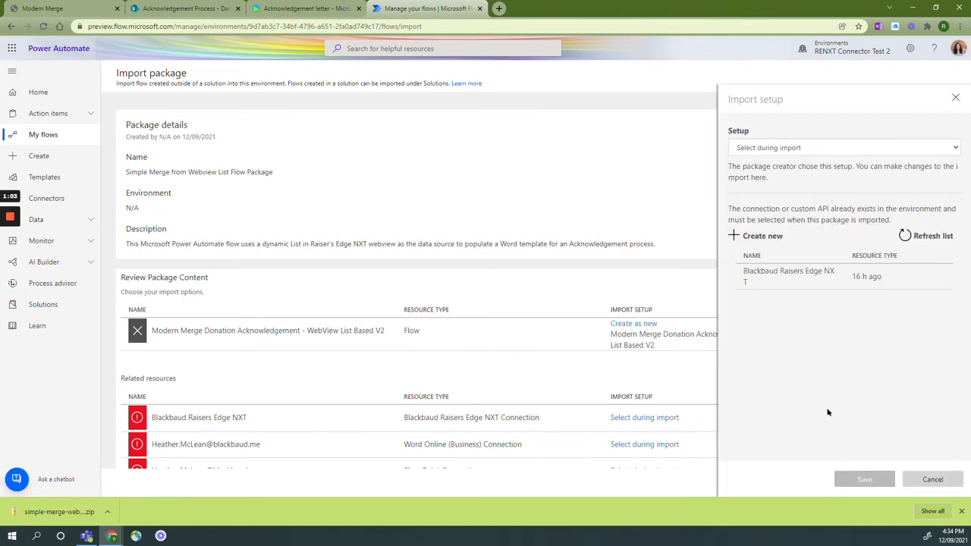
Assign existing connections for Raiser's Edge NXT, Word Online, Encodian and Office 365 Outlook
{"action": "left_click", "coordinate": [789, 276]}
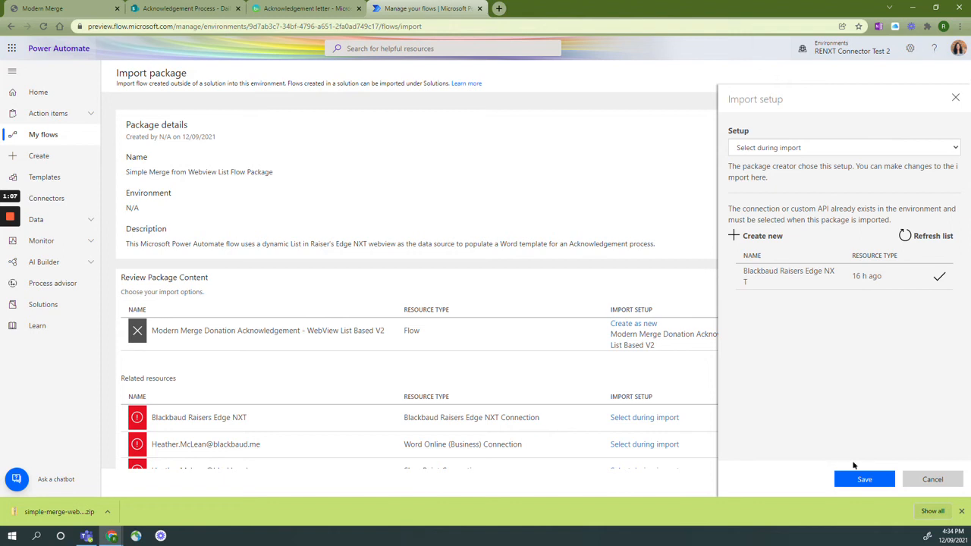
{"action": "left_click", "coordinate": [865, 480]}
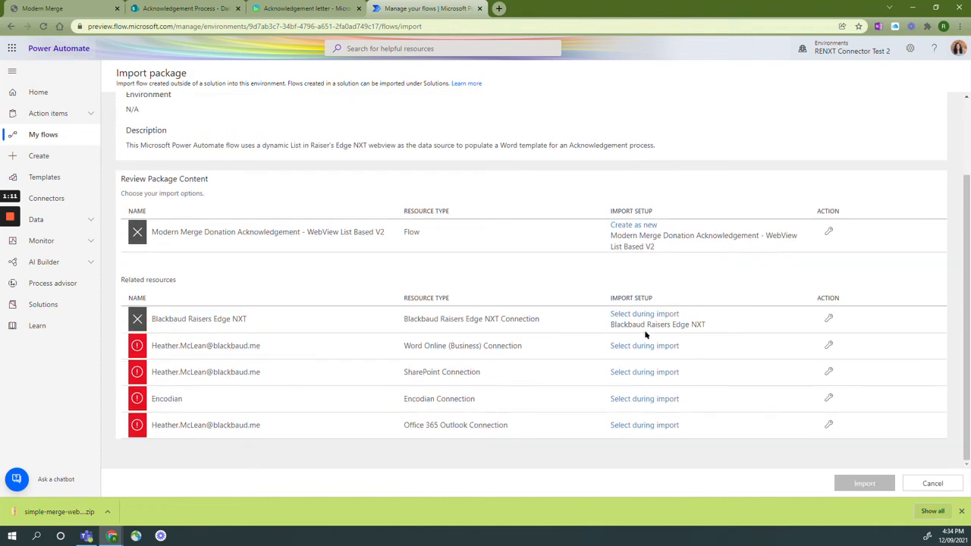
{"action": "left_click", "coordinate": [829, 317]}
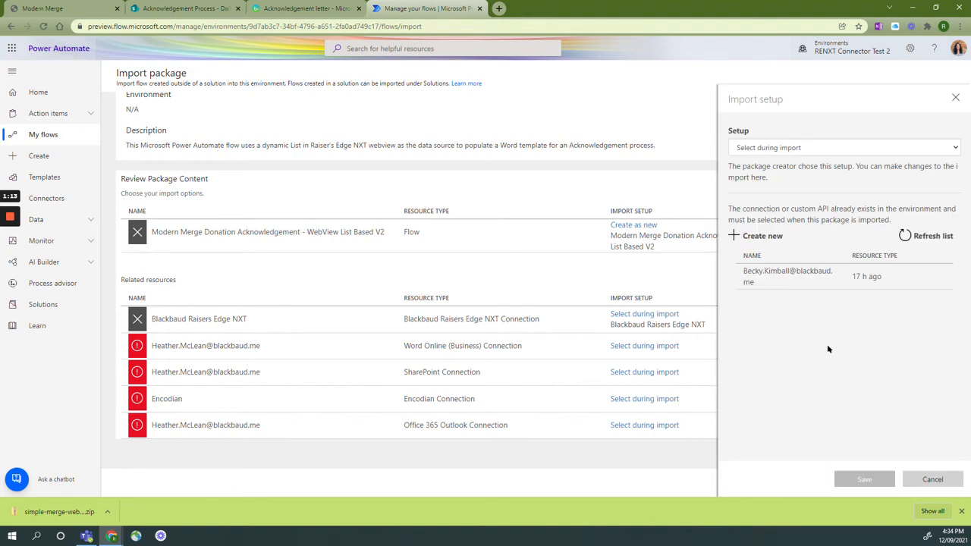
{"action": "left_click", "coordinate": [787, 276]}
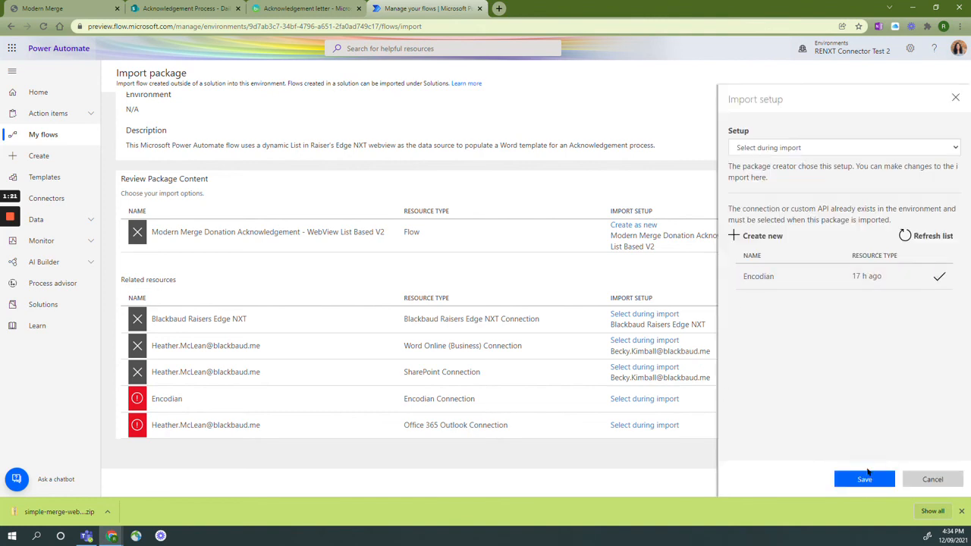
{"action": "left_click", "coordinate": [865, 480]}
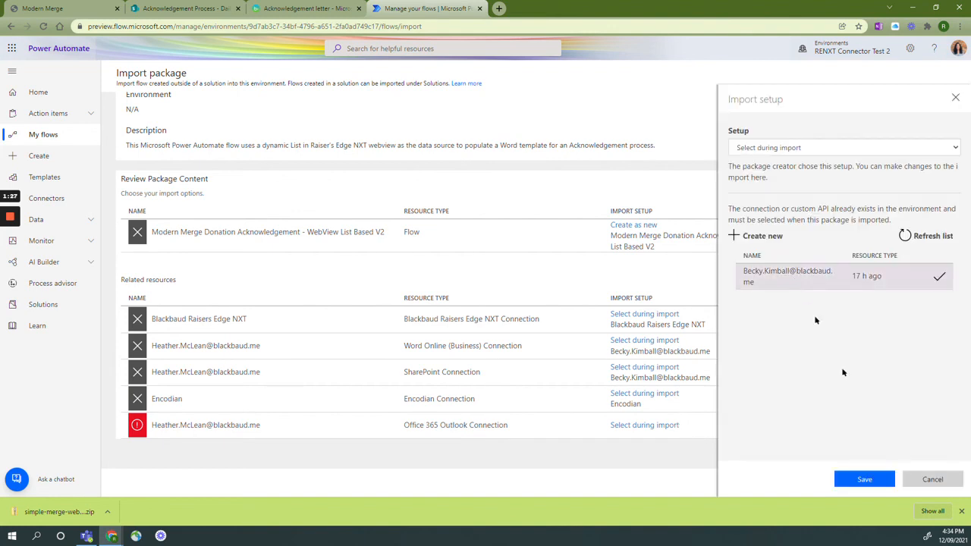
{"action": "left_click", "coordinate": [865, 479]}
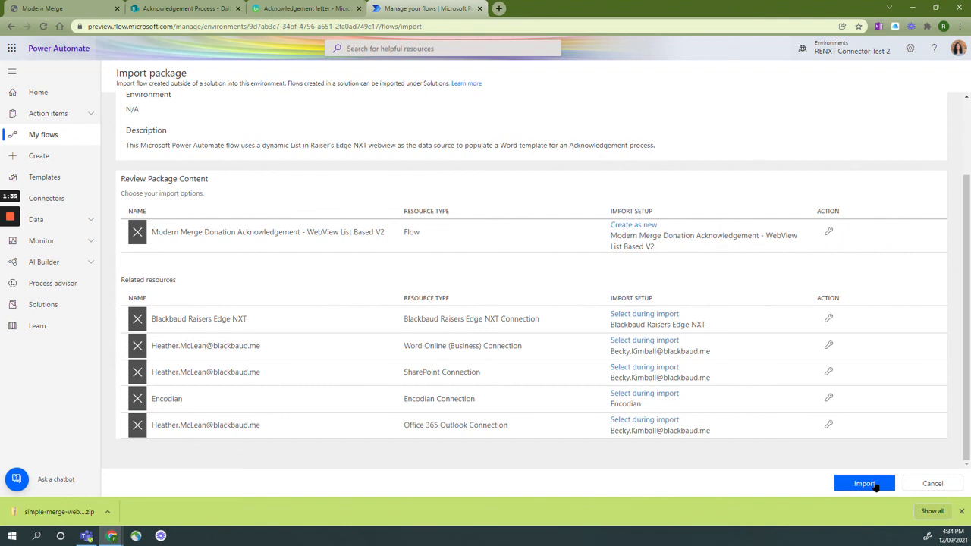
Start importing the configured Simple Merge from Webview List package
{"action": "left_click", "coordinate": [865, 483]}
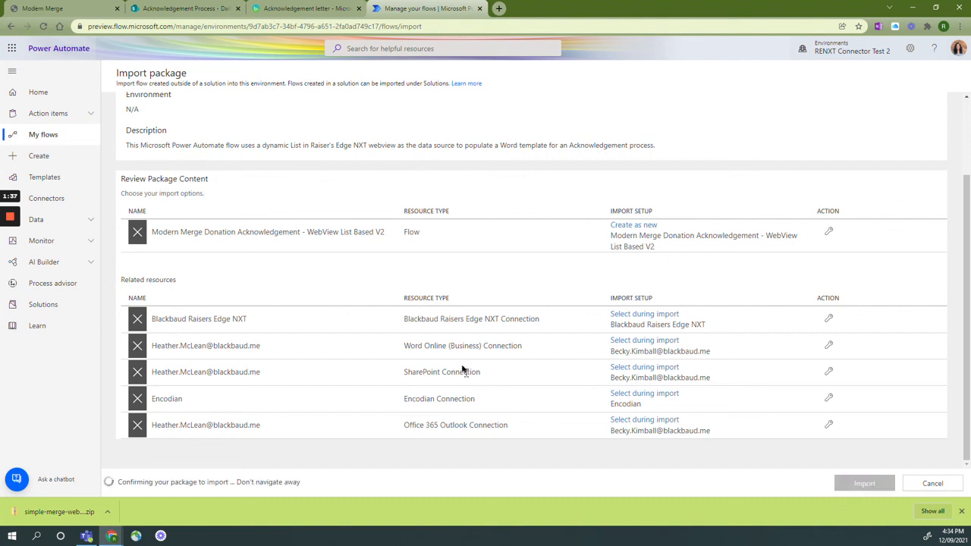